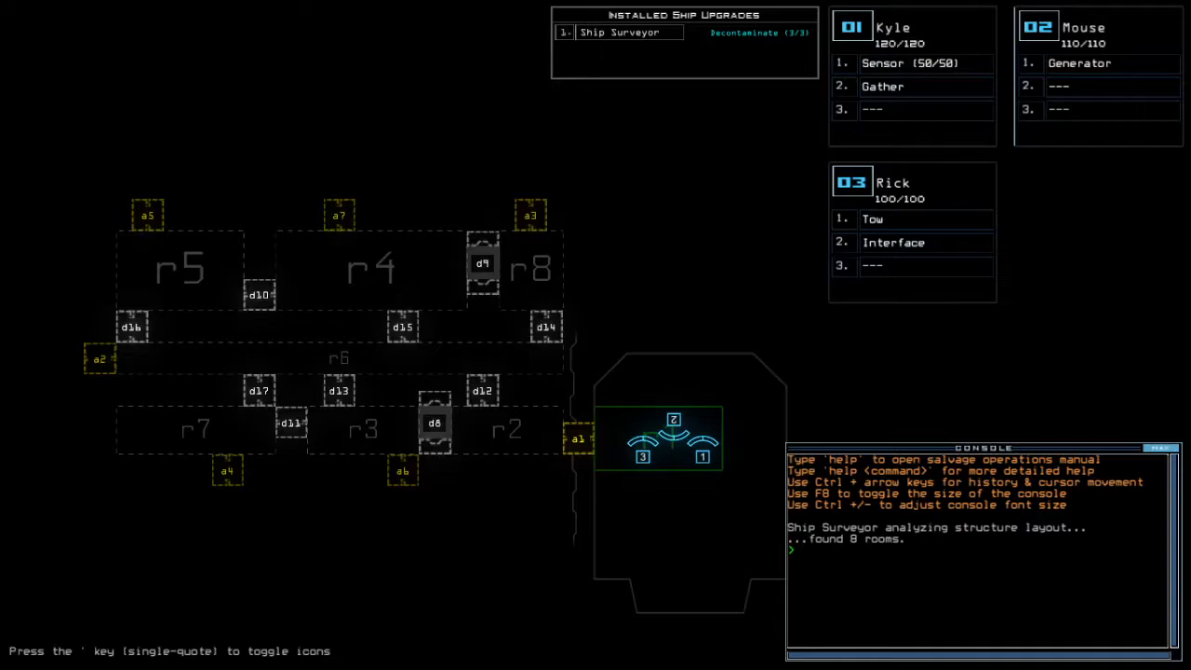
# - Run status and alias to survey the derelict and set up Rick's sensor and gather upgrades
pyautogui.write('status')
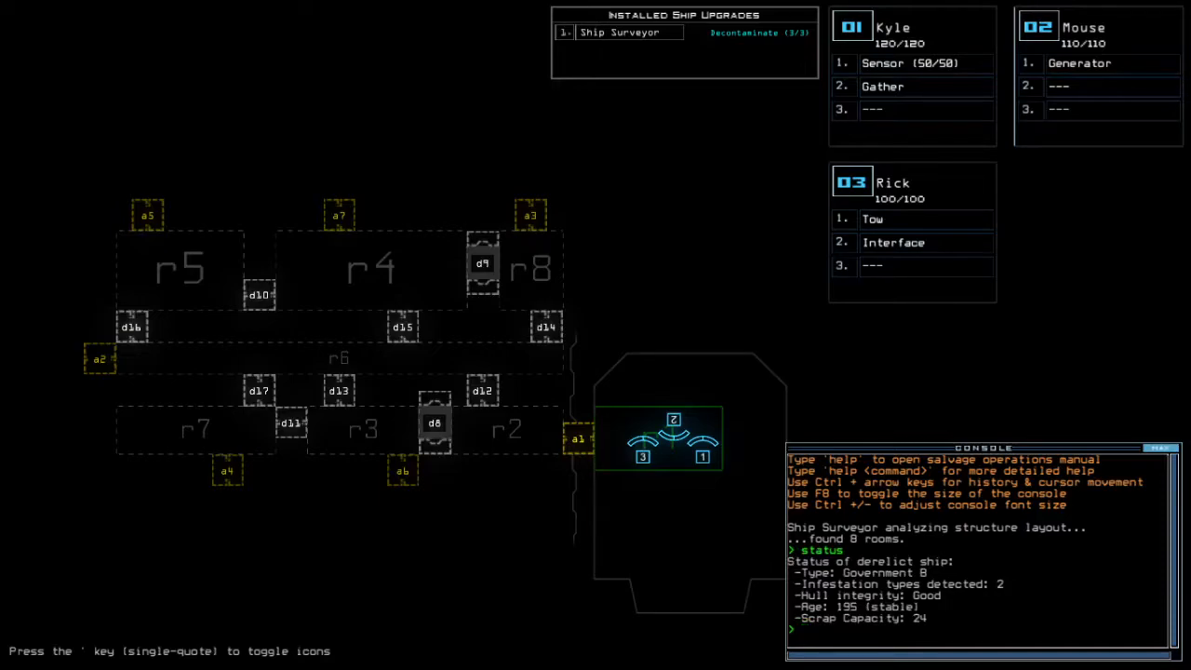
pyautogui.write('alias')
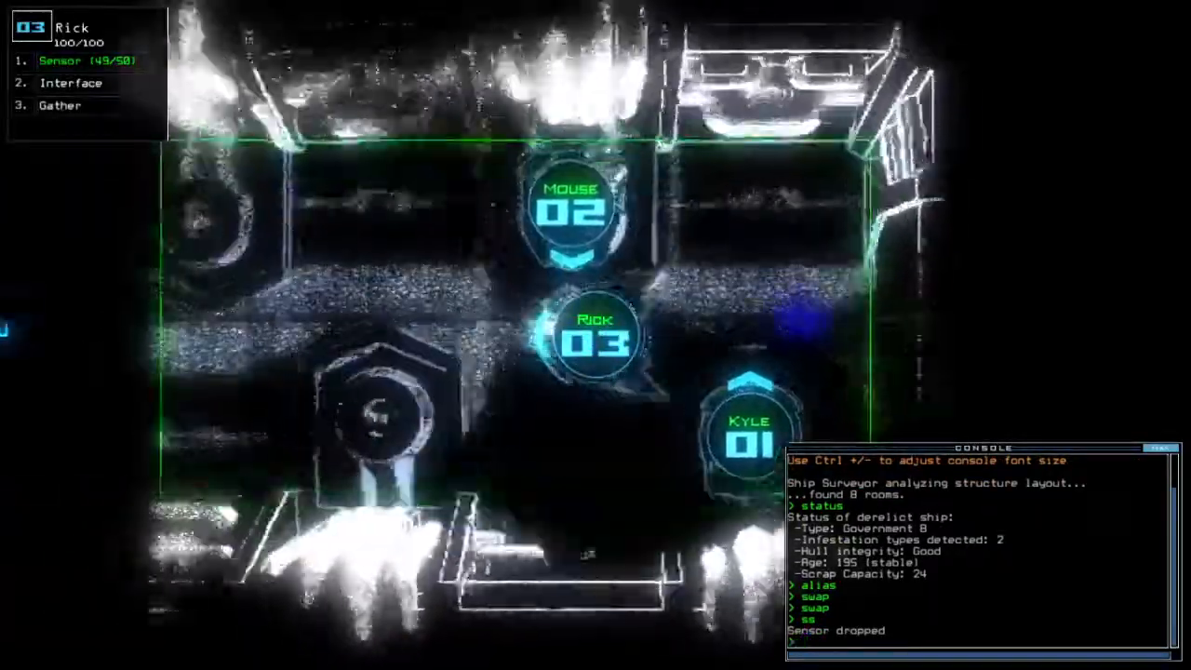
# - Re-dock the boarding ship at airlock a4 and then a7 with the dd command
pyautogui.write('dd')
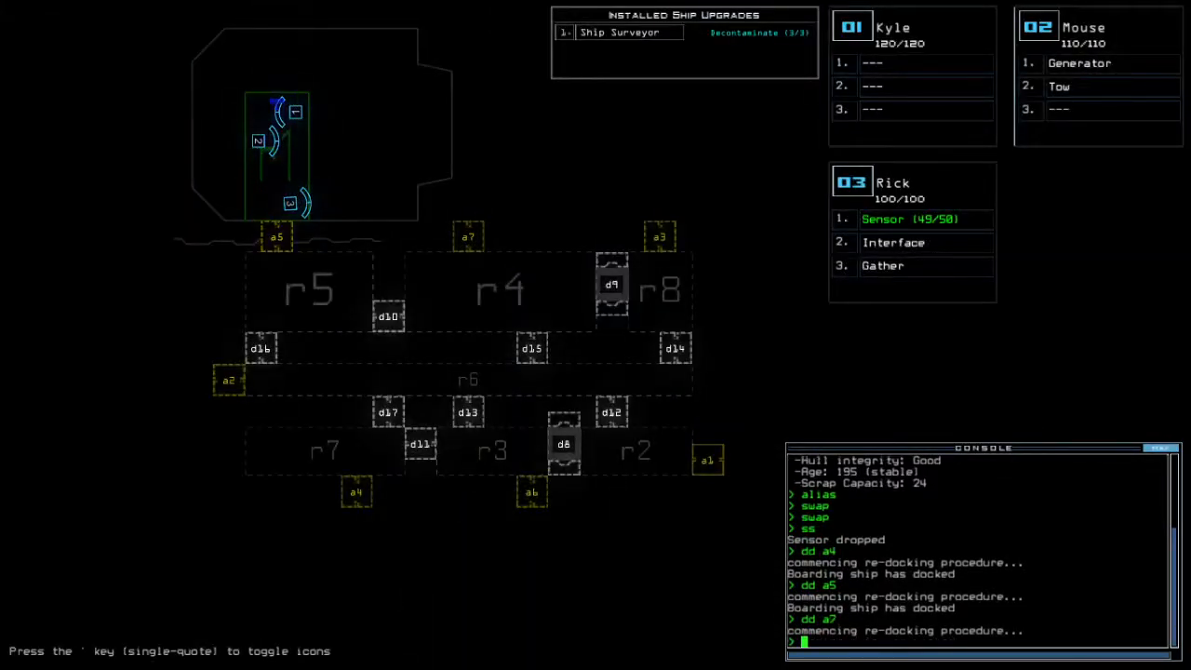
# - Dock at airlock a5 and switch to Rick's drone camera view at the airlock
pyautogui.press("'")
pyautogui.write('s')
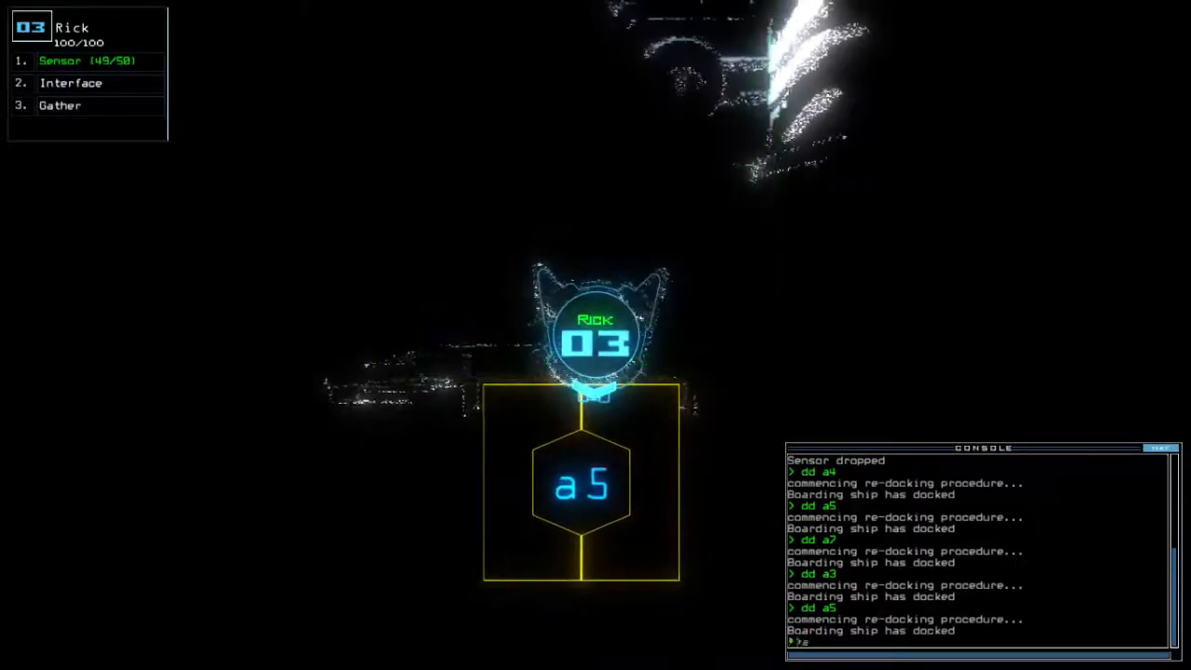
# - Run the ar alias to open the doors beyond airlock a5 into room r1
pyautogui.write('arr')
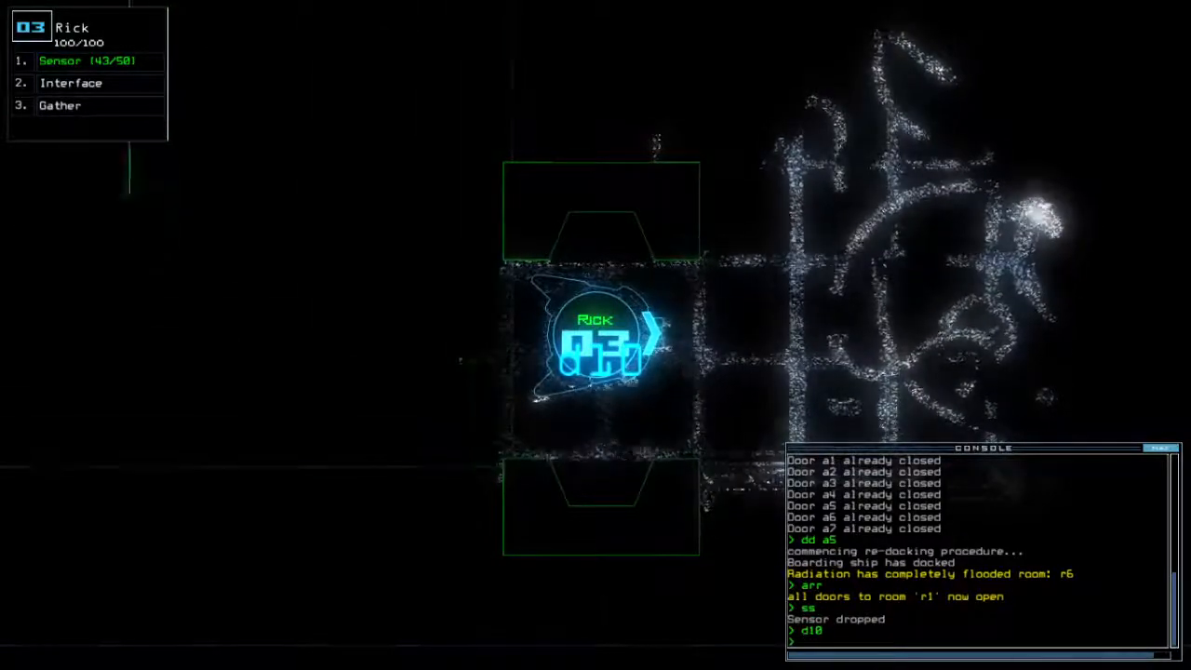
# - Drop Rick's sensor with ss and run te while pushing deeper past door d10
pyautogui.write('ss')
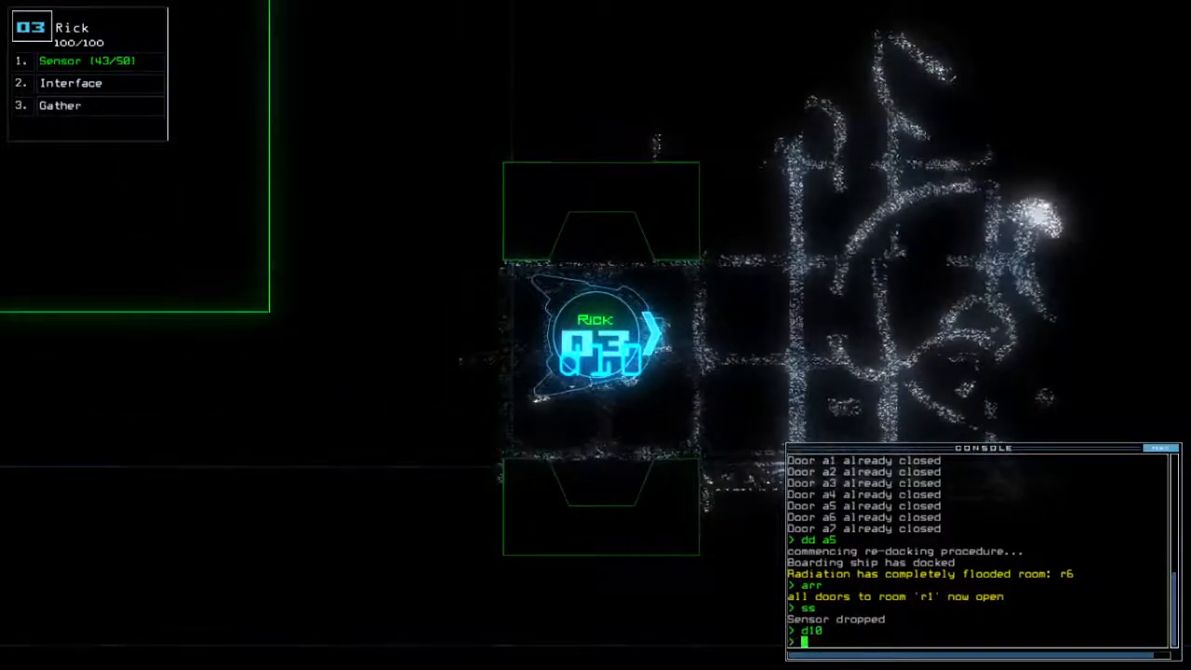
pyautogui.write('te')
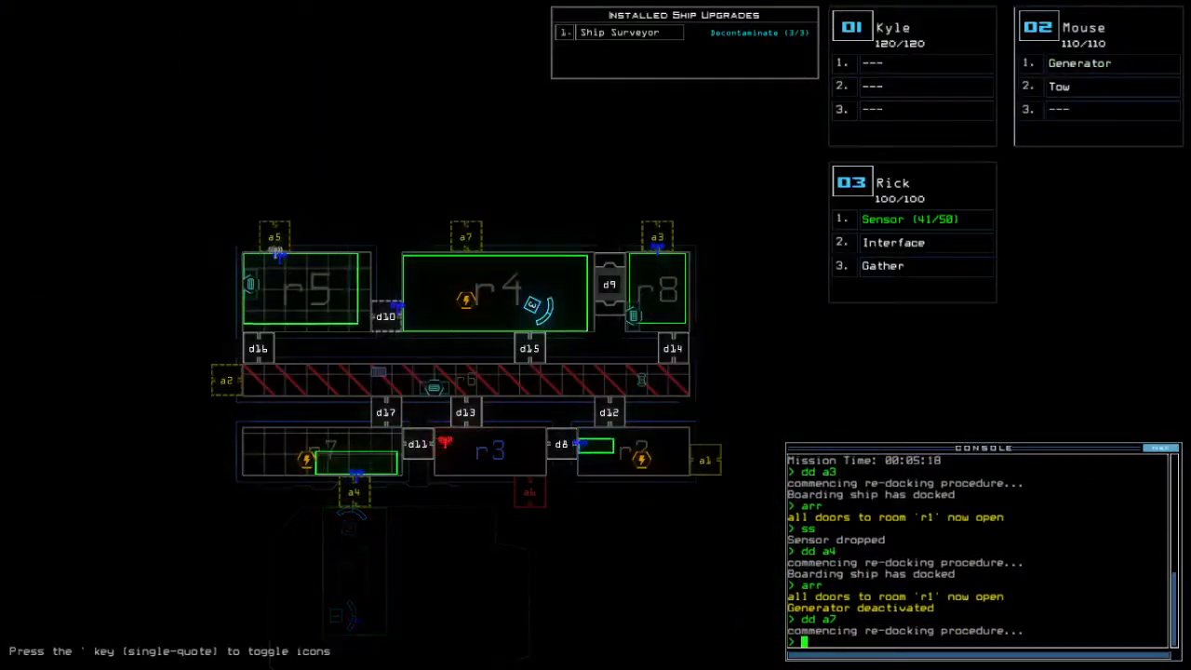
# - Decontaminate room r6 to clear its radiation
pyautogui.write('decontaminate')
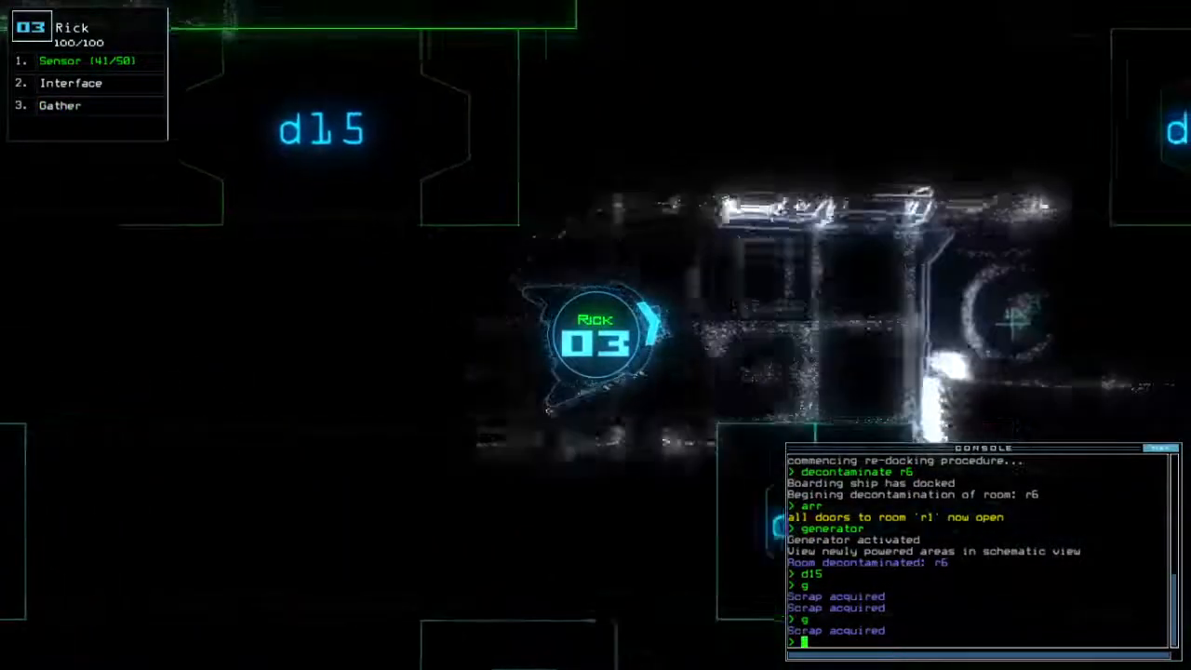
# - Open door d14 so Rick can gather the scrap behind it
pyautogui.write('d14')
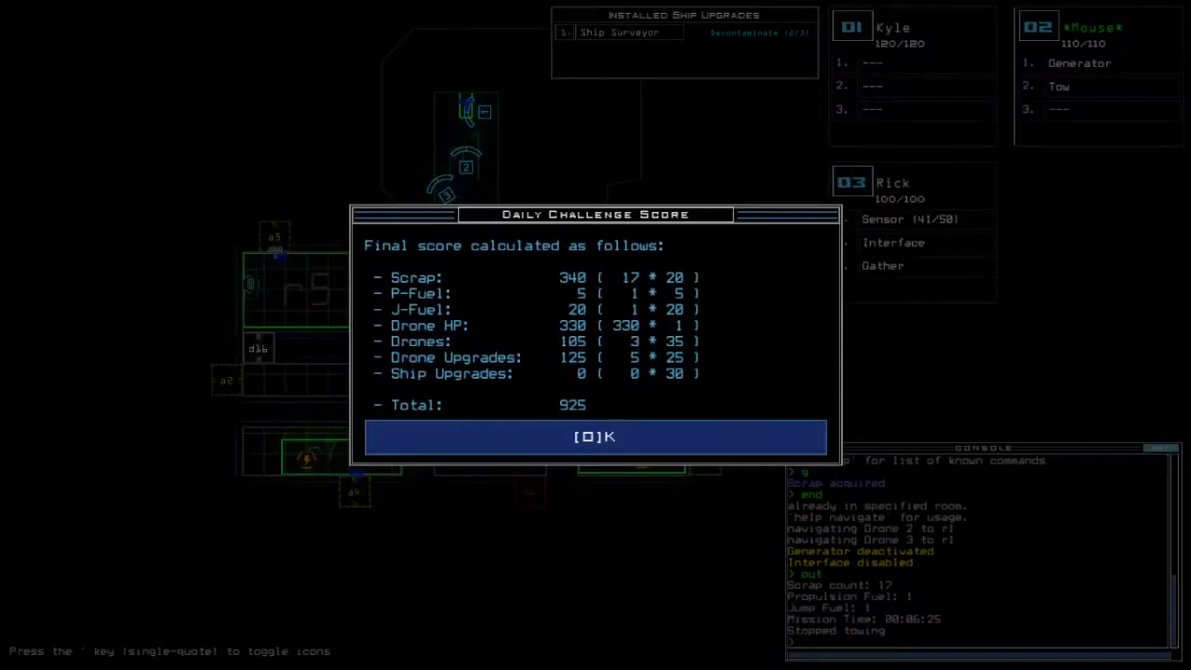
# - Accept the 925 daily challenge score and bring up the 04/25/2021 leaderboard
pyautogui.click(595, 436)
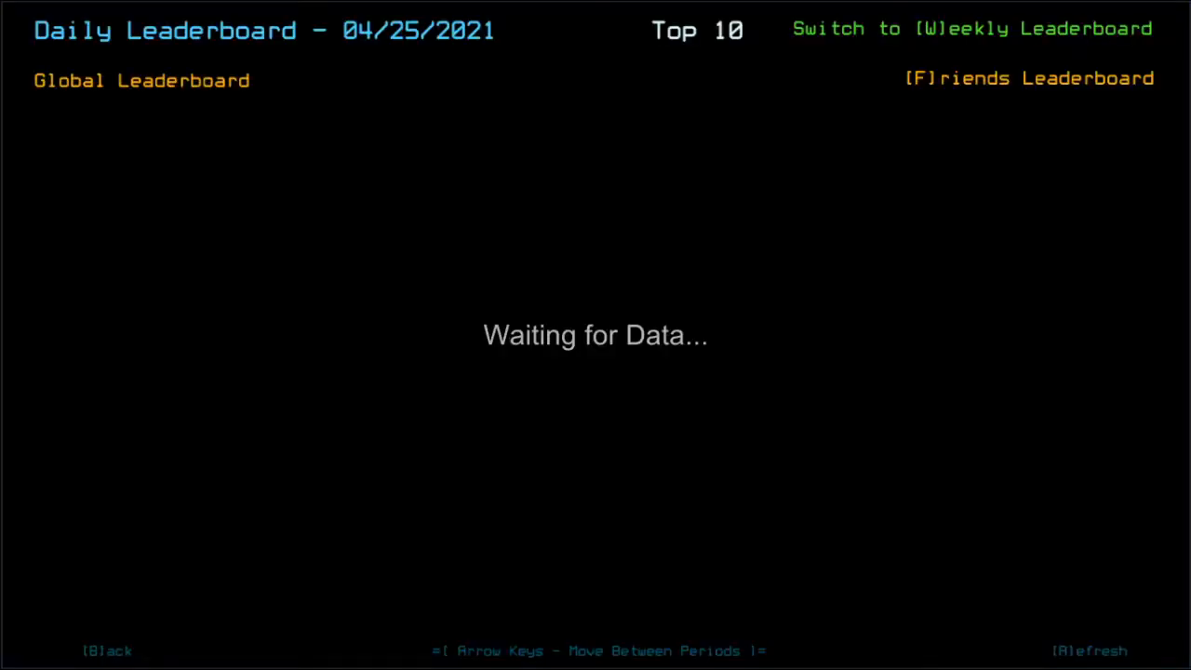